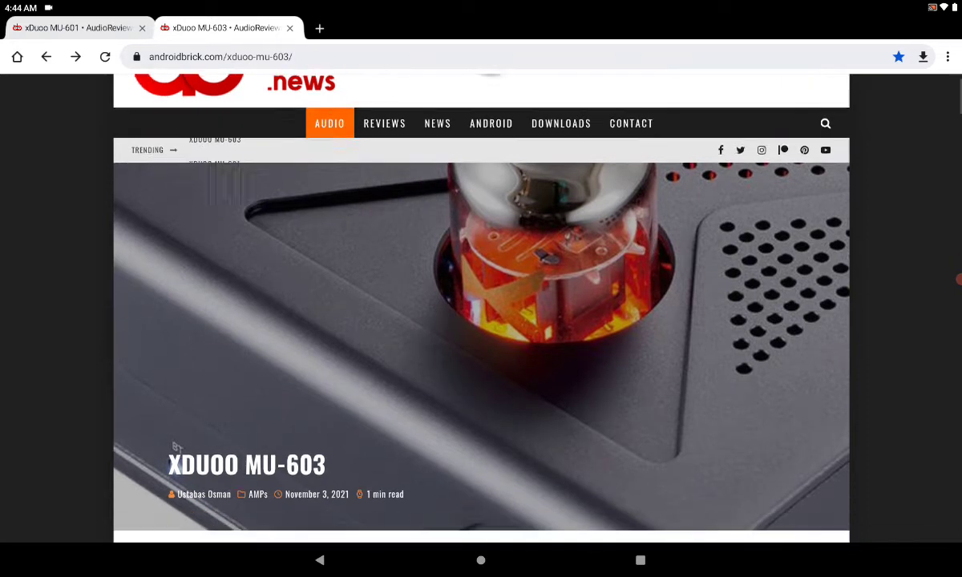
Step: Scroll briefly down the xDuoo MU-603 article before moving to the MU-601 article
scroll("down", 3)
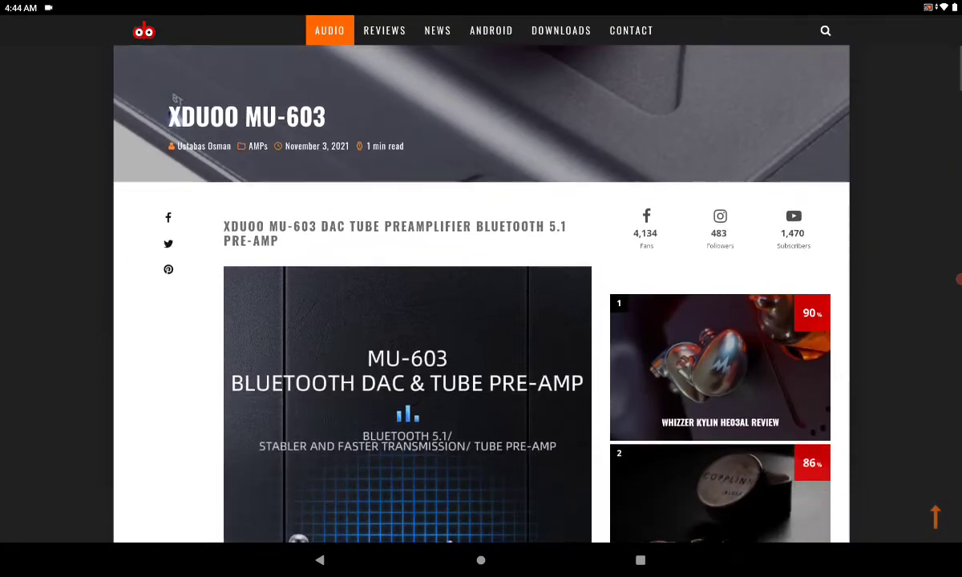
scroll("down", 3)
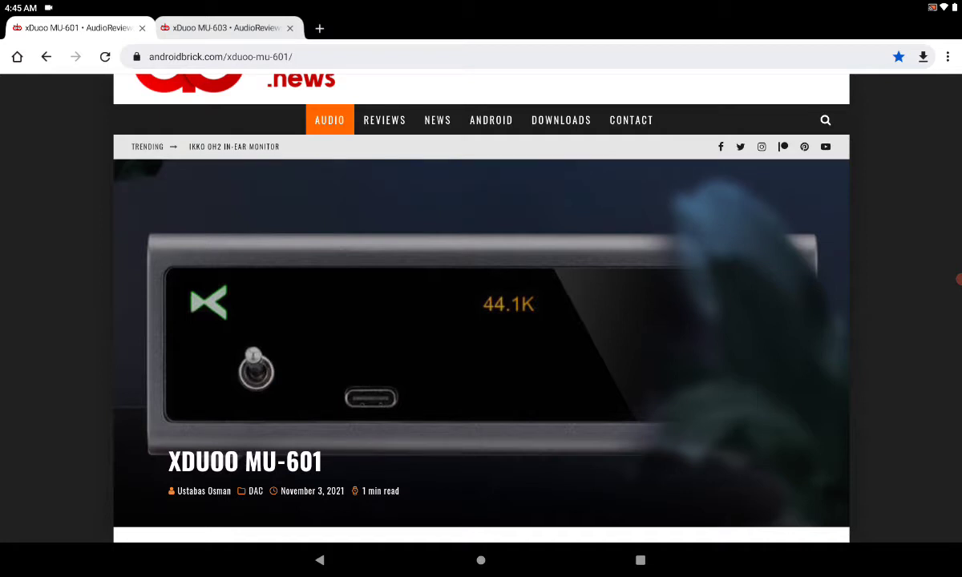
Step: Scroll the MU-601 article past the product banner to the 'Powerful decoding ability' image
scroll("down", 3)
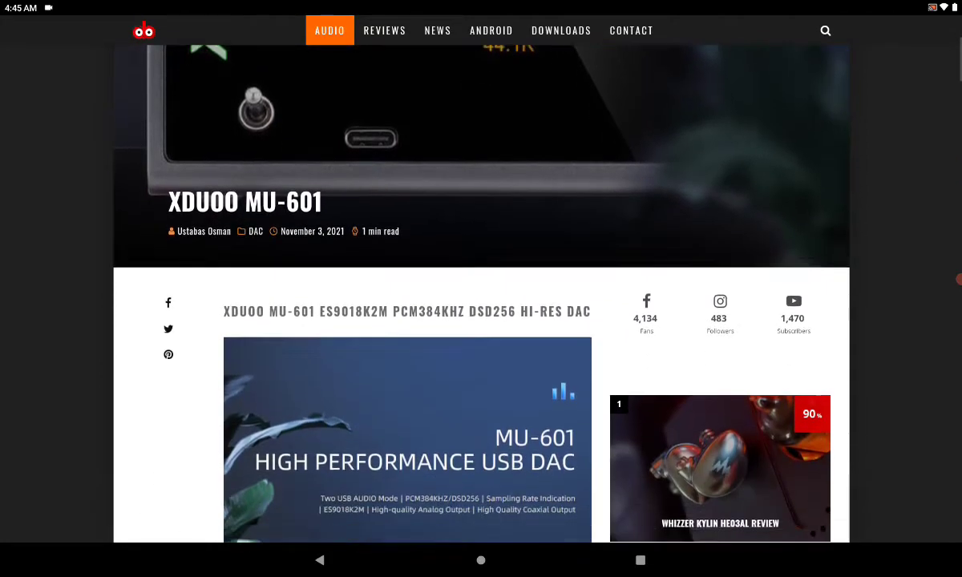
scroll("down", 3)
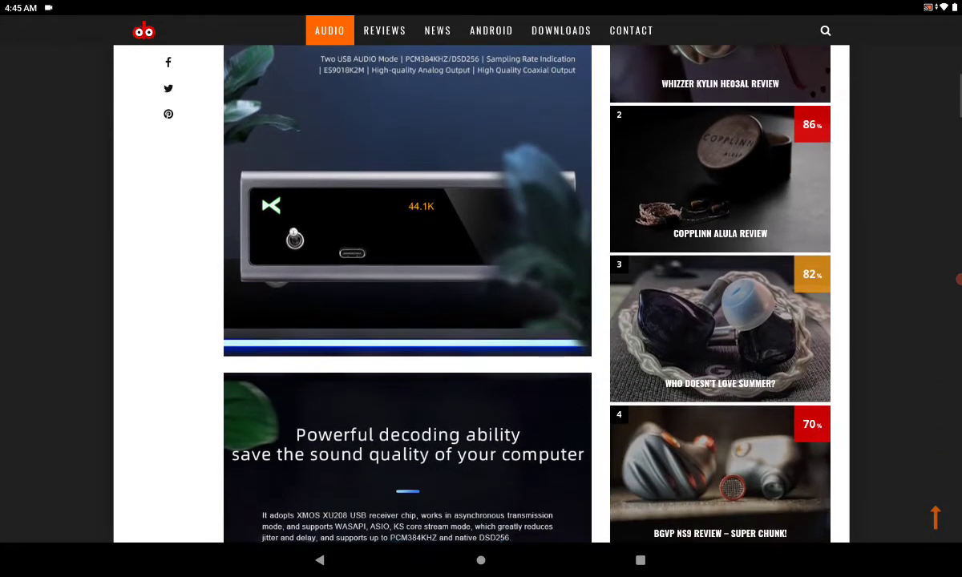
scroll("down", 3)
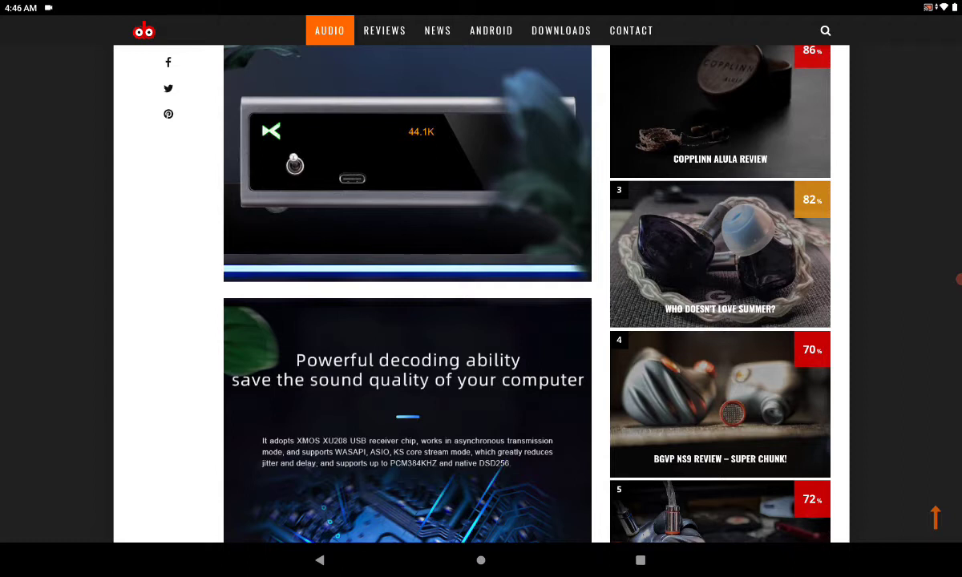
Step: Scroll past the XMOS chip and Two USB AUDIO Mode images to the ES9018K2M DAC chip image
scroll("down", 3)
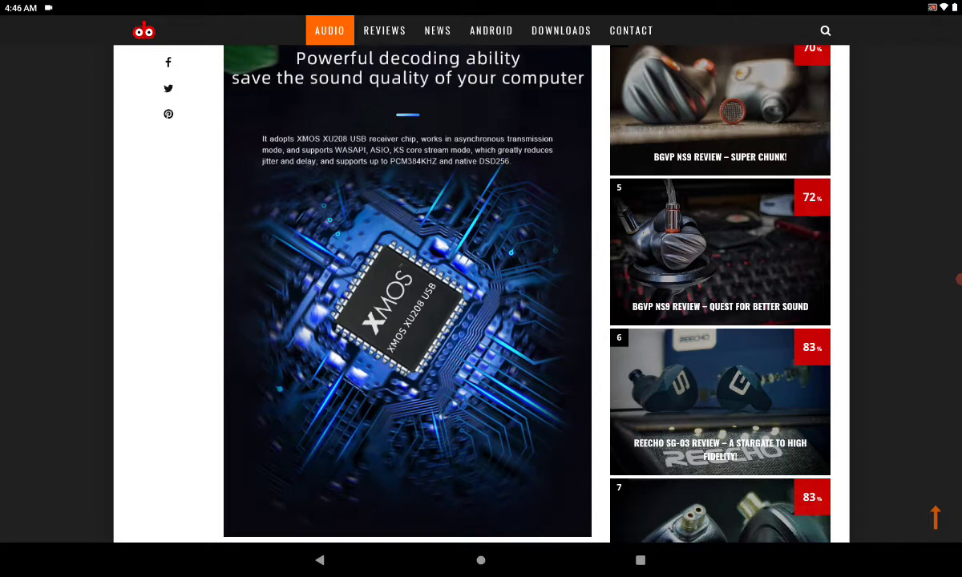
scroll("down", 3)
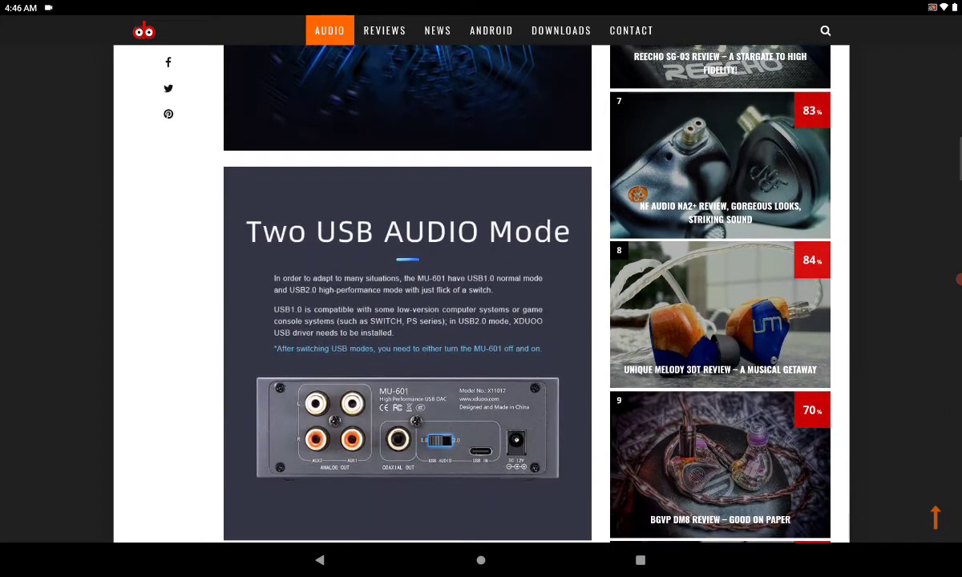
scroll("down", 3)
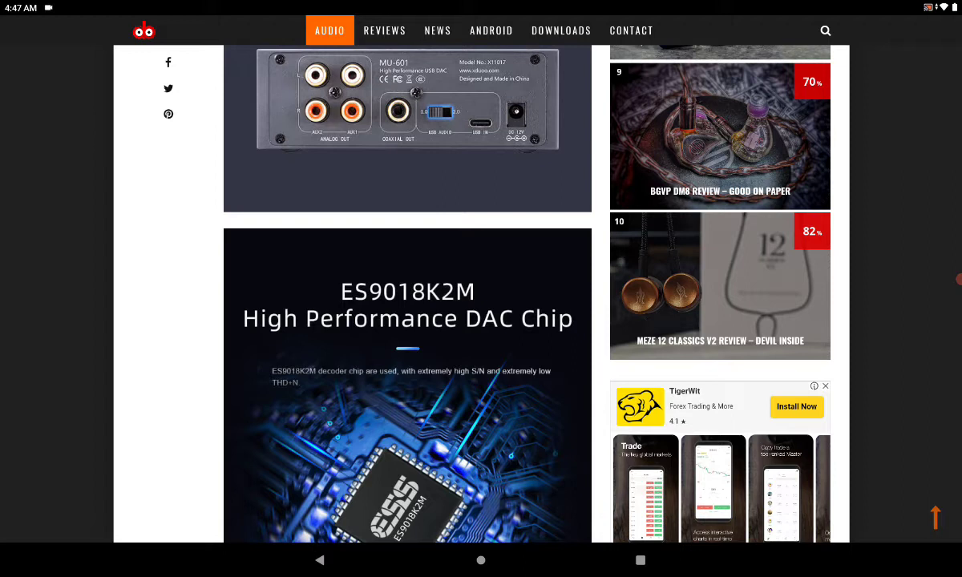
Step: Scroll the MU-601 article down through its feature images toward the RCA port image
scroll("down", 3)
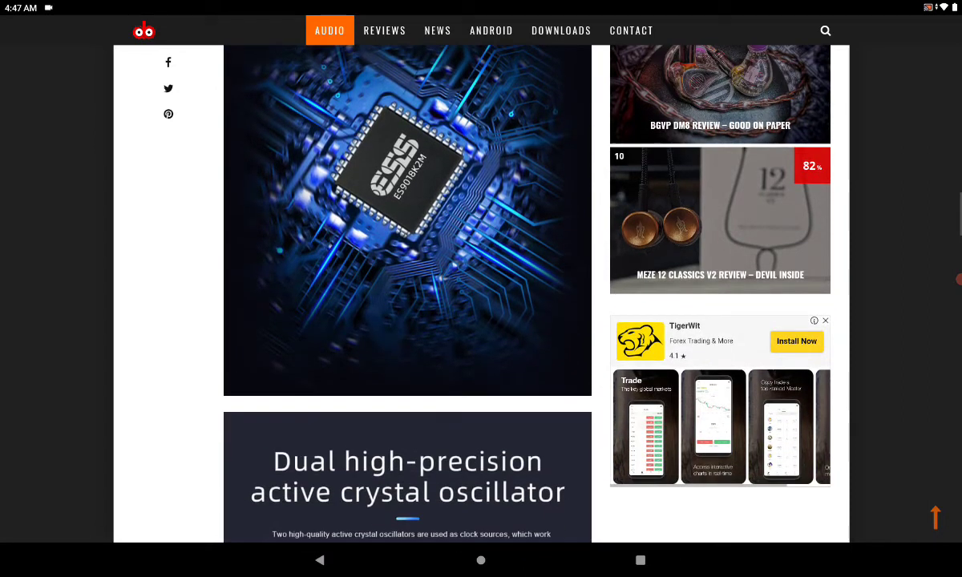
scroll("down", 3)
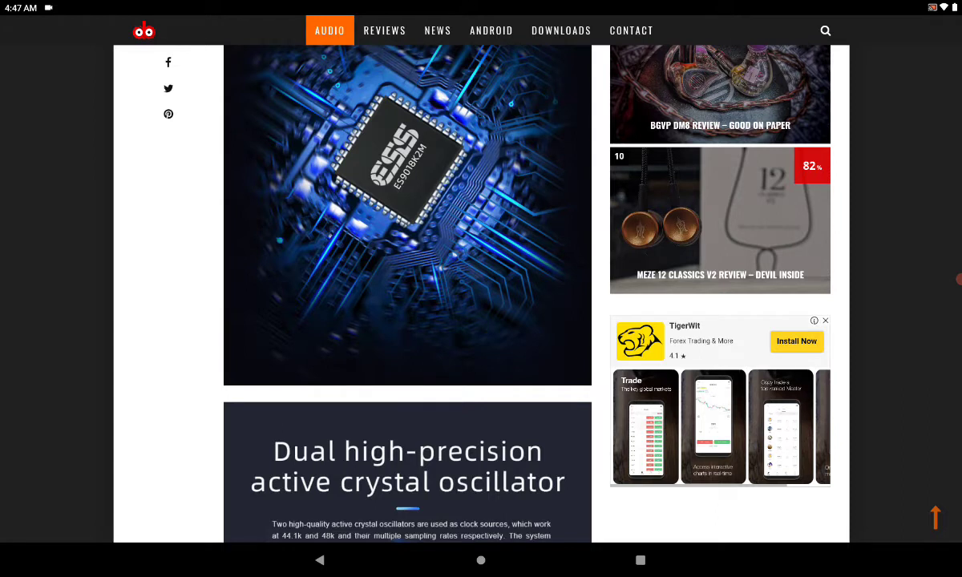
scroll("down", 3)
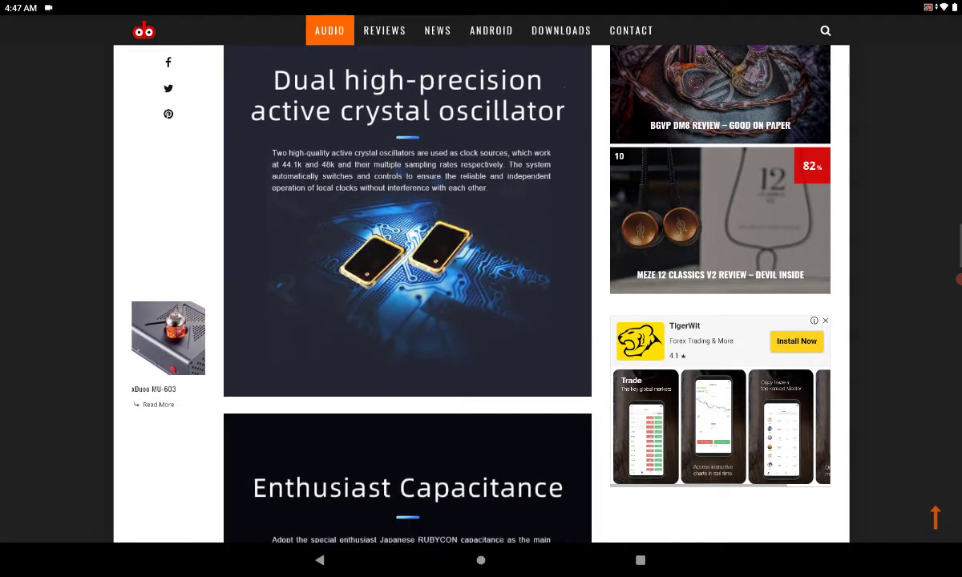
scroll("down", 3)
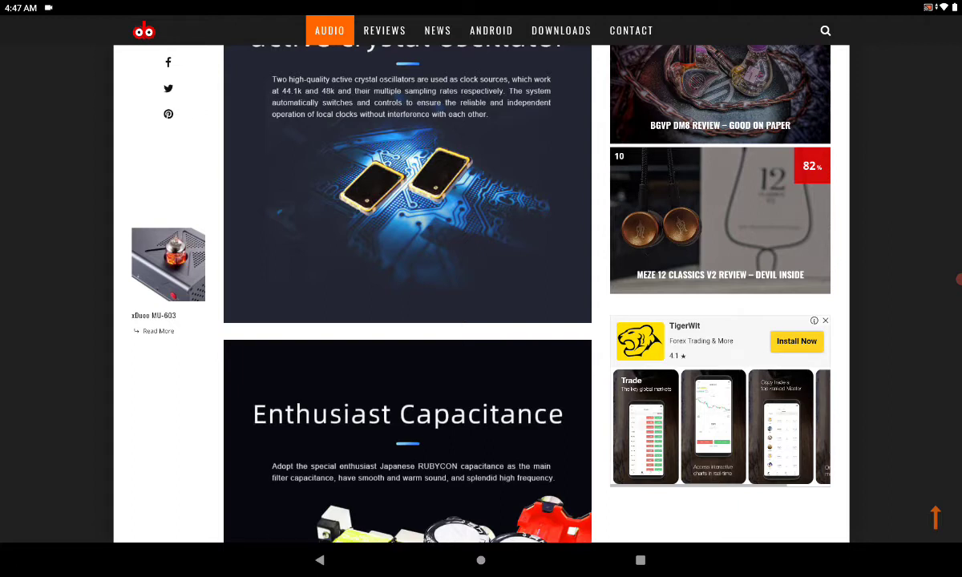
scroll("down", 3)
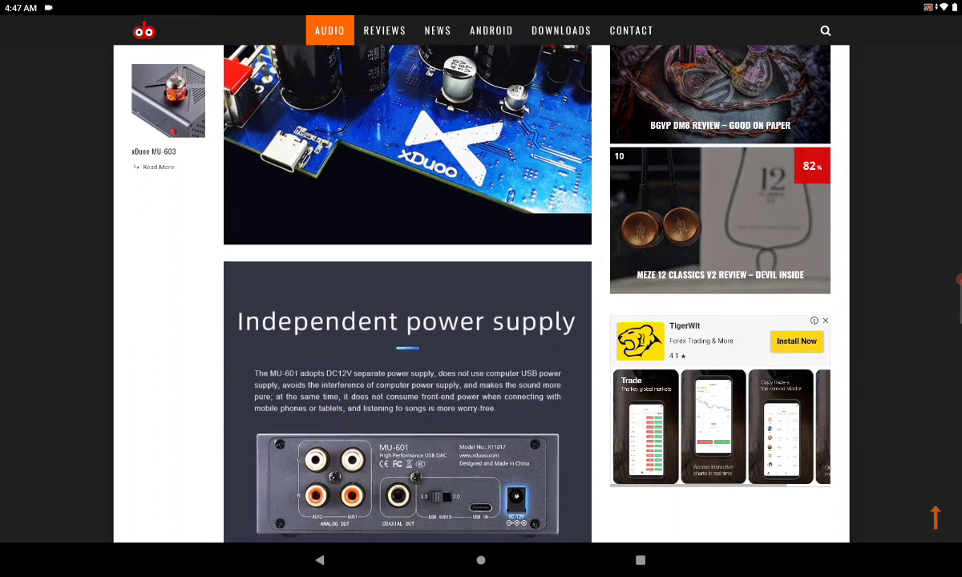
scroll("down", 3)
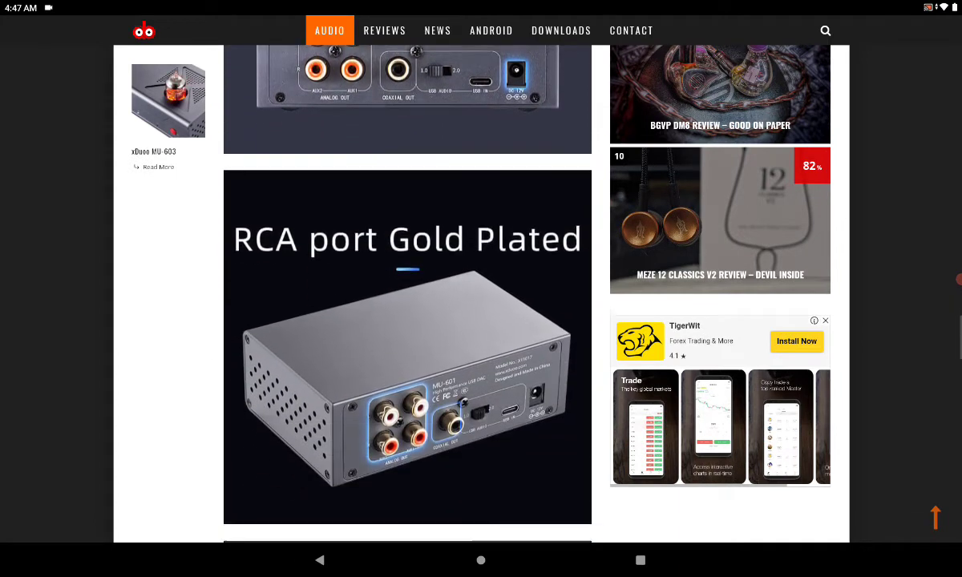
scroll("down", 3)
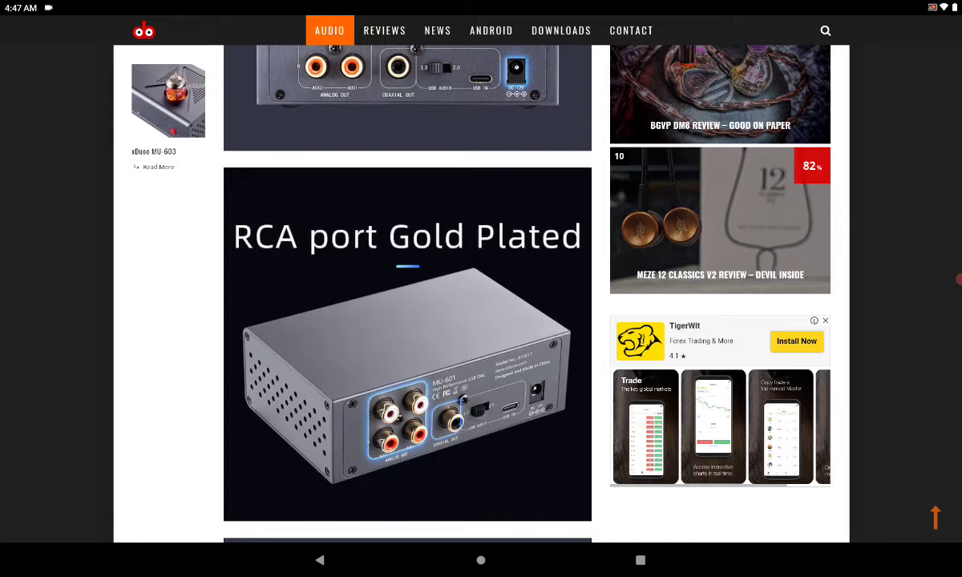
Step: Reach the 'Sand blast textured panel' image, then switch to the xDuoo MU-603 article tab
scroll("down", 3)
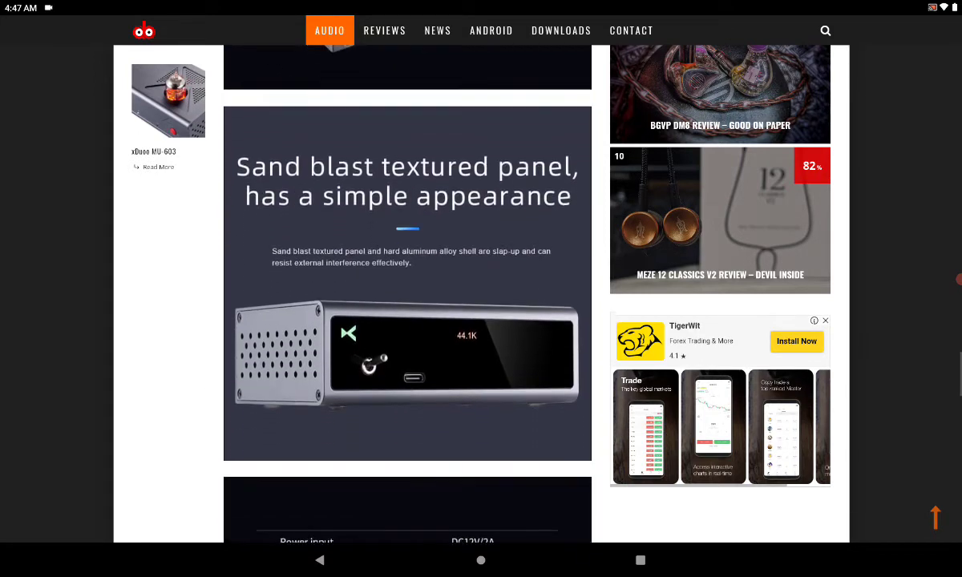
scroll("down", 3)
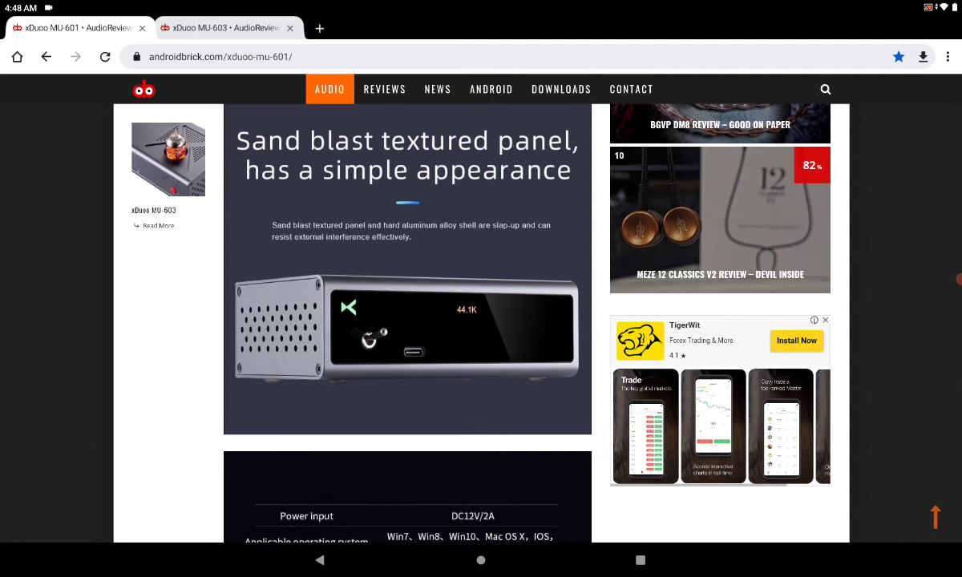
left_click(224, 27)
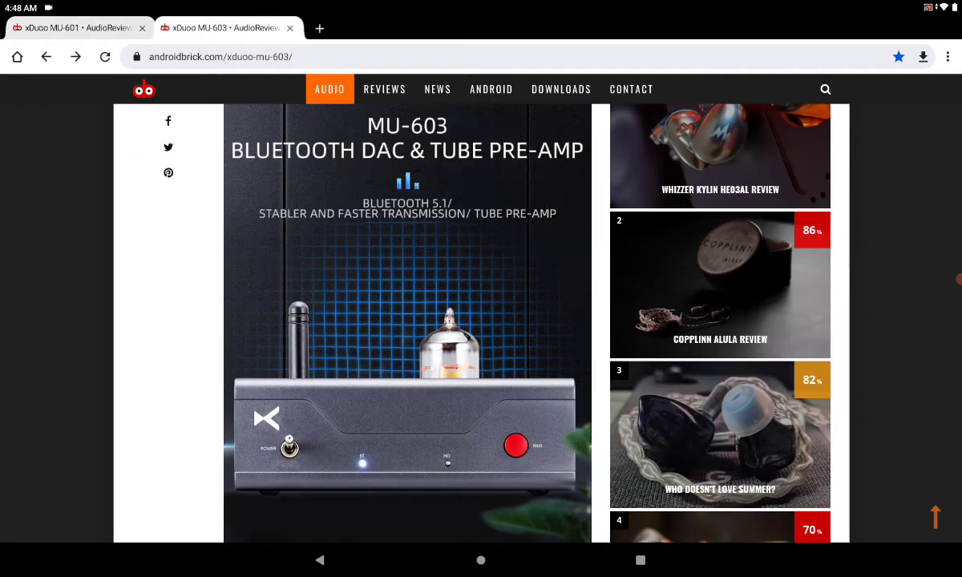
Step: Nudge the MU-603 article down slightly, keeping the Bluetooth DAC & Tube Pre-Amp banner in view
scroll("down", 3)
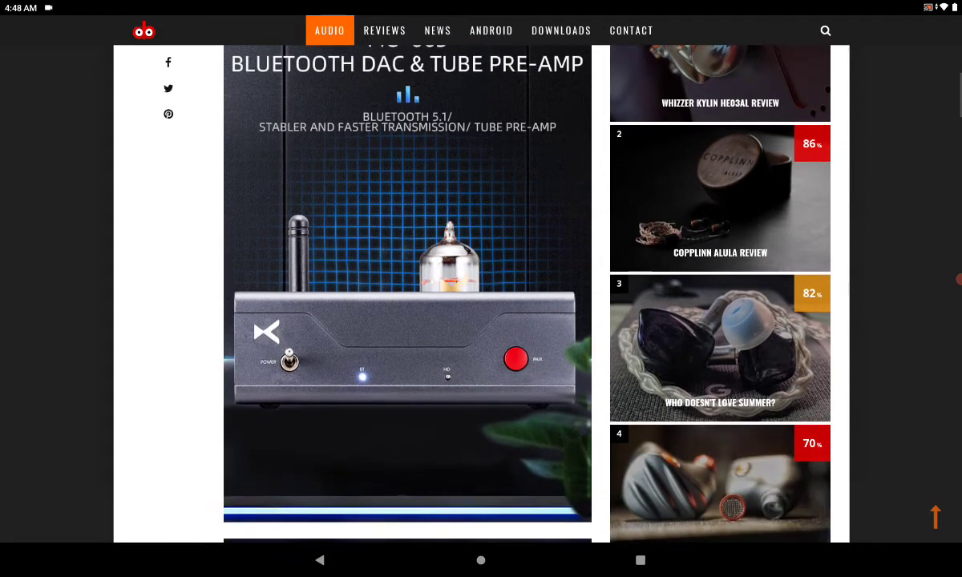
scroll("down", 3)
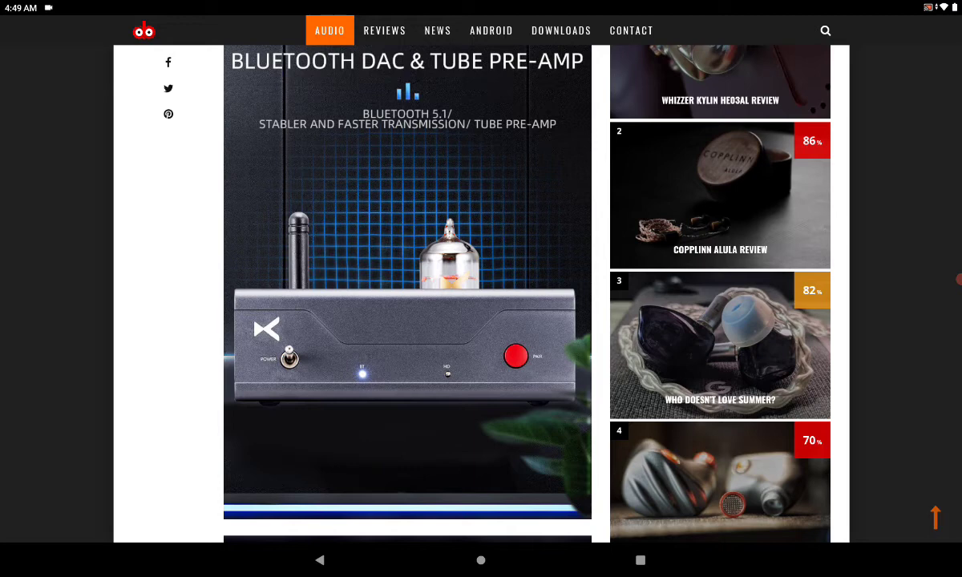
Step: Scroll the MU-603 article through the Bluetooth 5.1 aptX HD and 12AU7 Tube images to the ES9018K2M DAC image
scroll("down", 3)
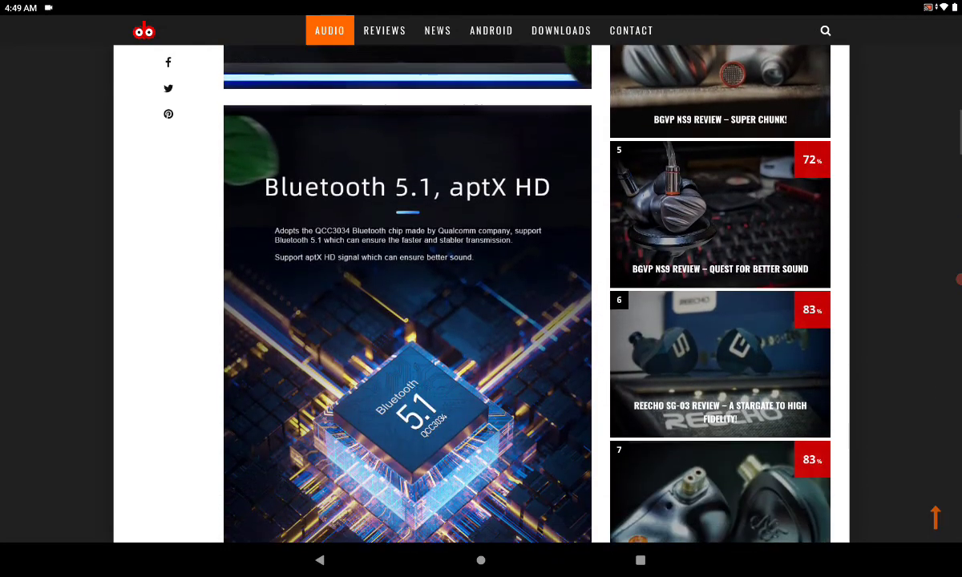
scroll("down", 3)
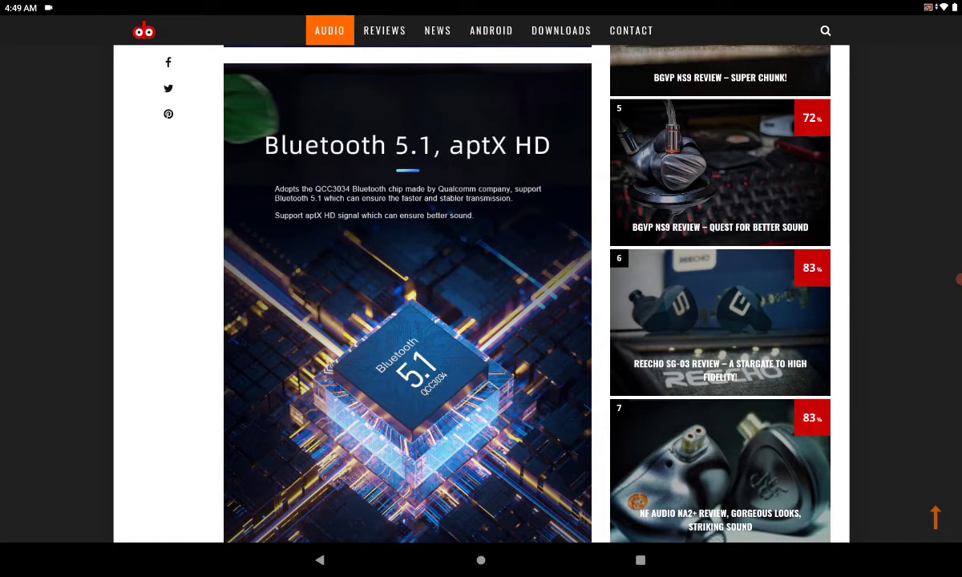
scroll("down", 3)
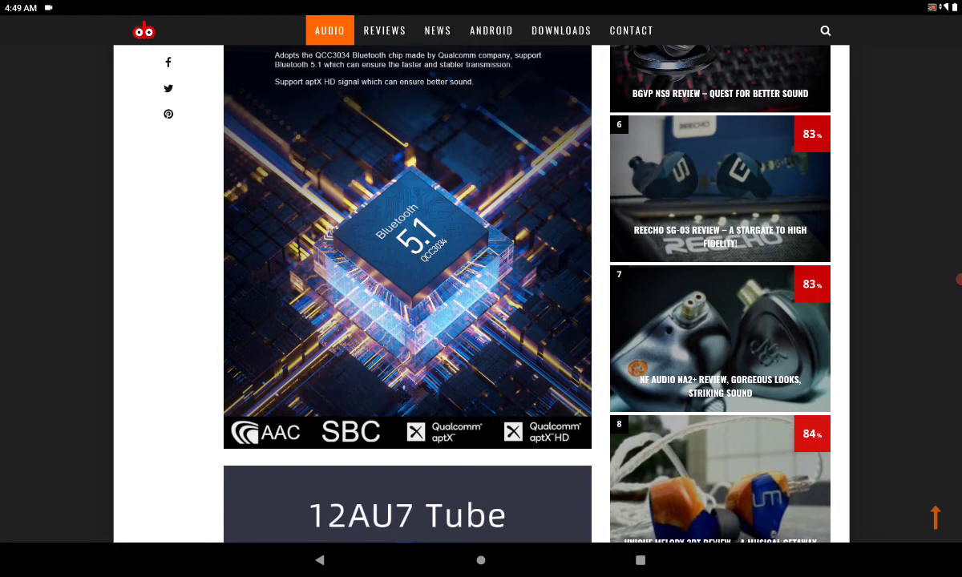
scroll("down", 3)
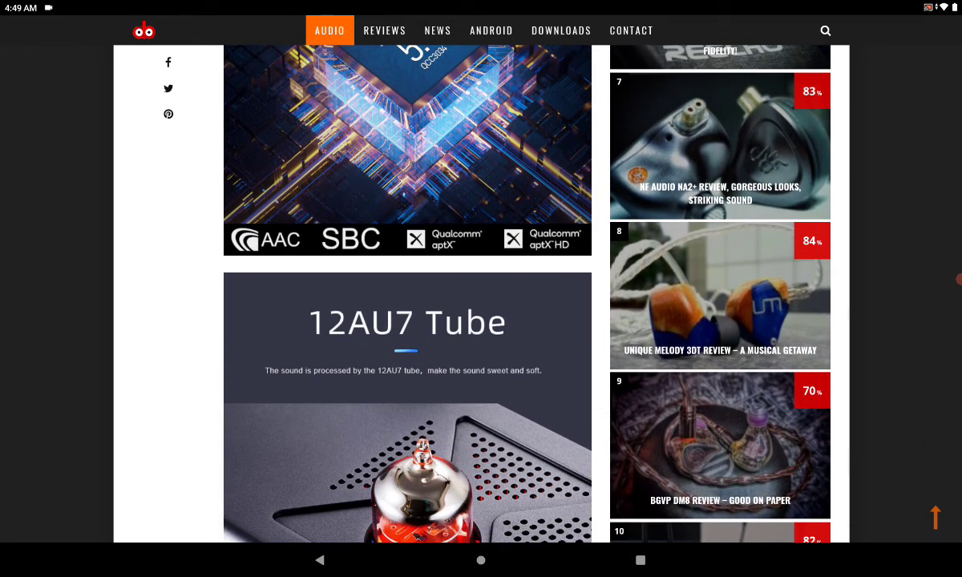
scroll("down", 3)
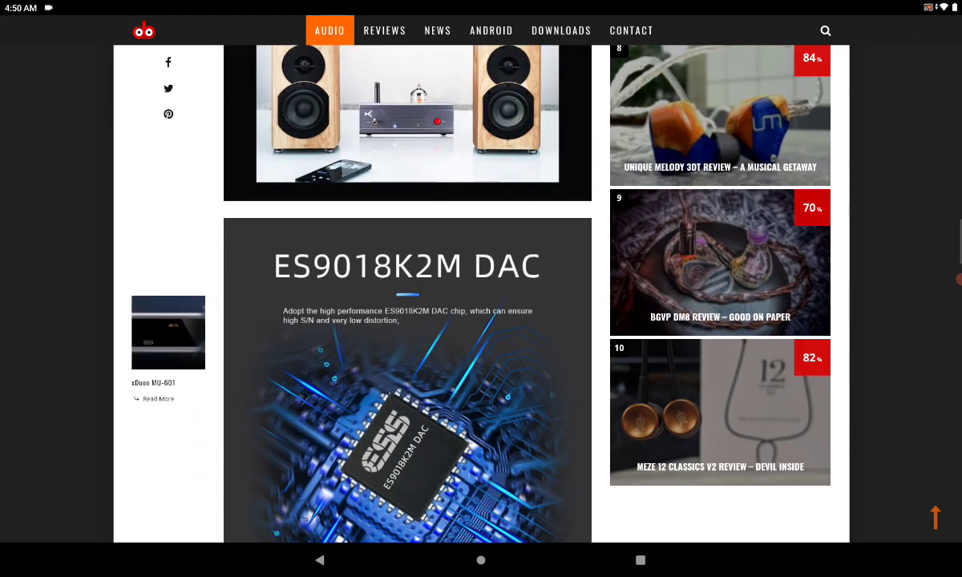
Step: Scroll past Enthusiast Capacitance and RCA port Gold Plated to the Aluminum-shielded Case image and specifications table
scroll("down", 3)
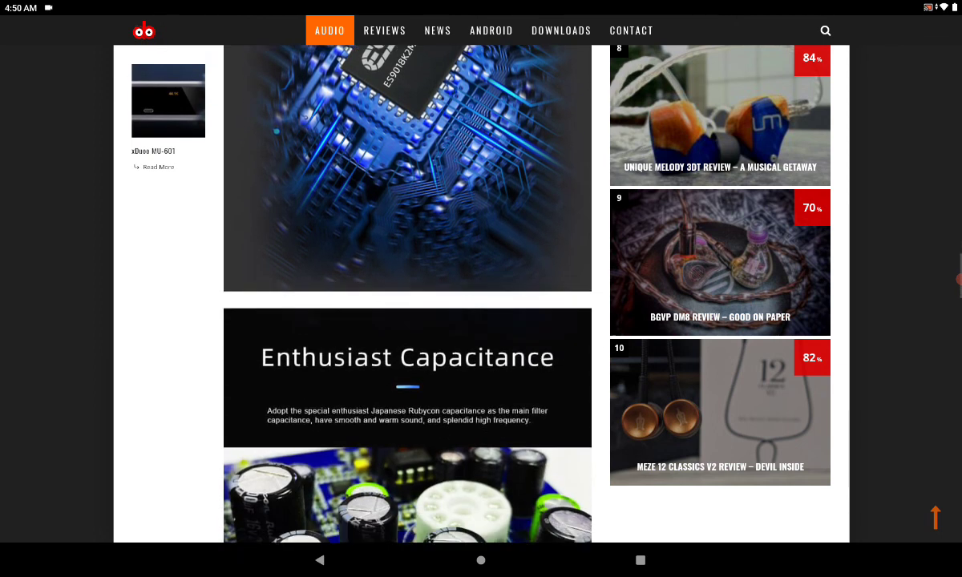
scroll("down", 3)
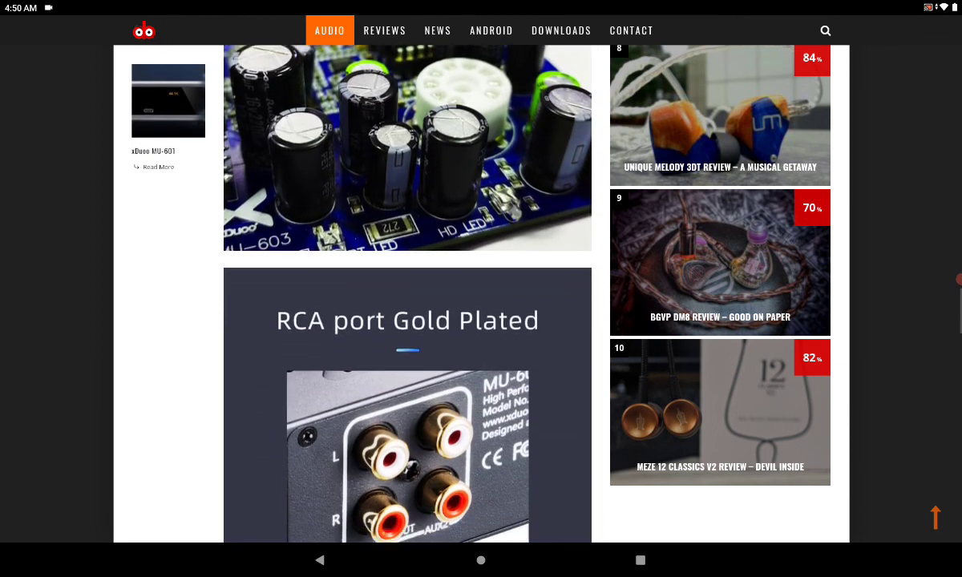
scroll("down", 3)
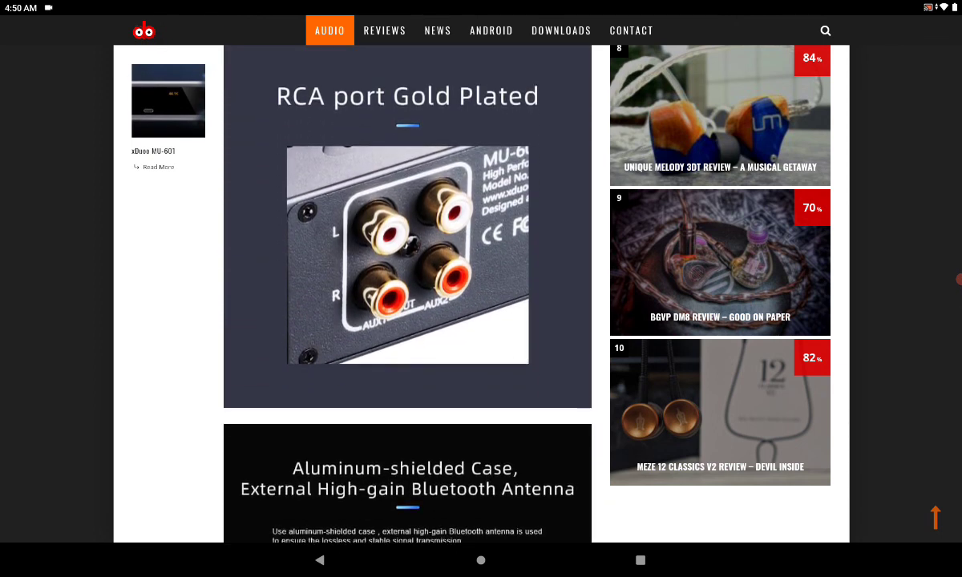
scroll("down", 3)
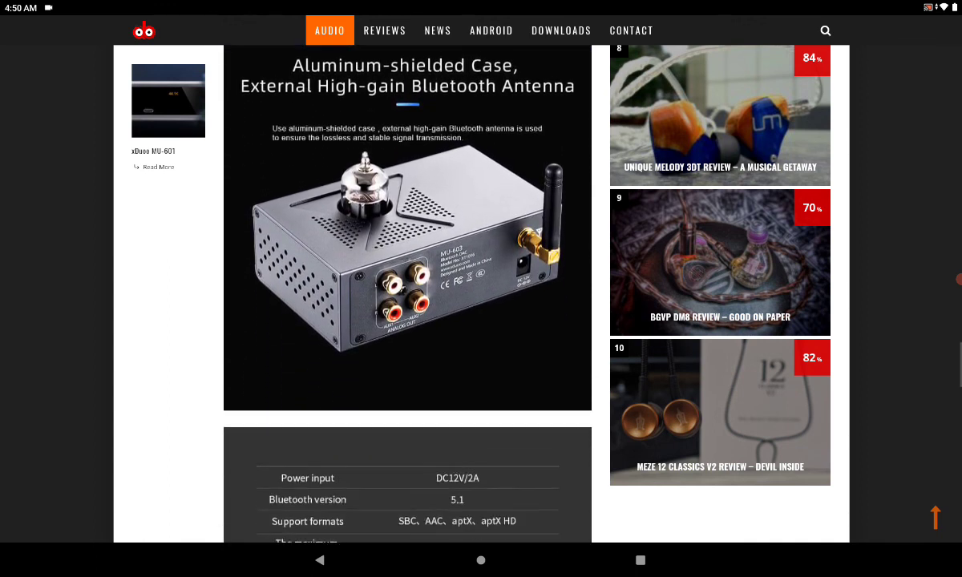